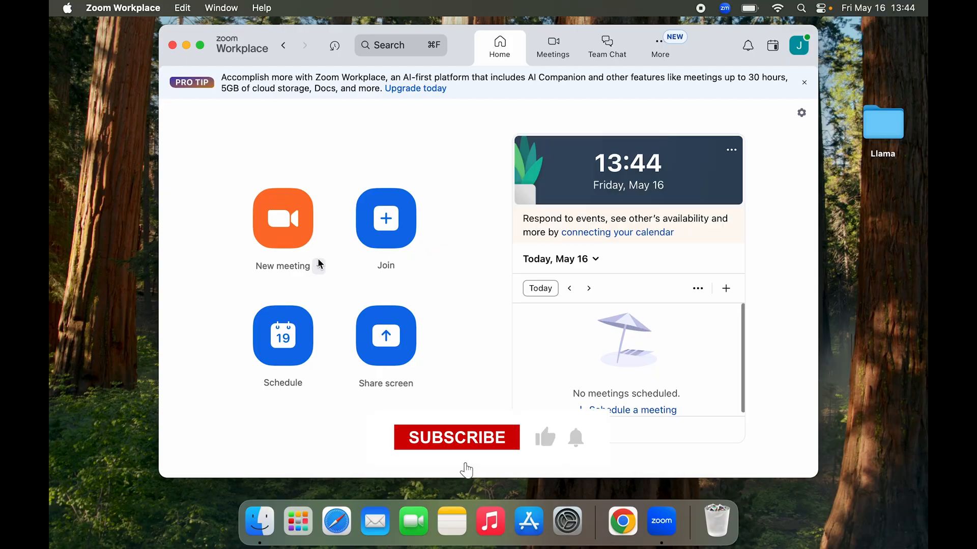
# Start a new meeting, allowing camera access and starting from the preview
pyautogui.click(283, 218)
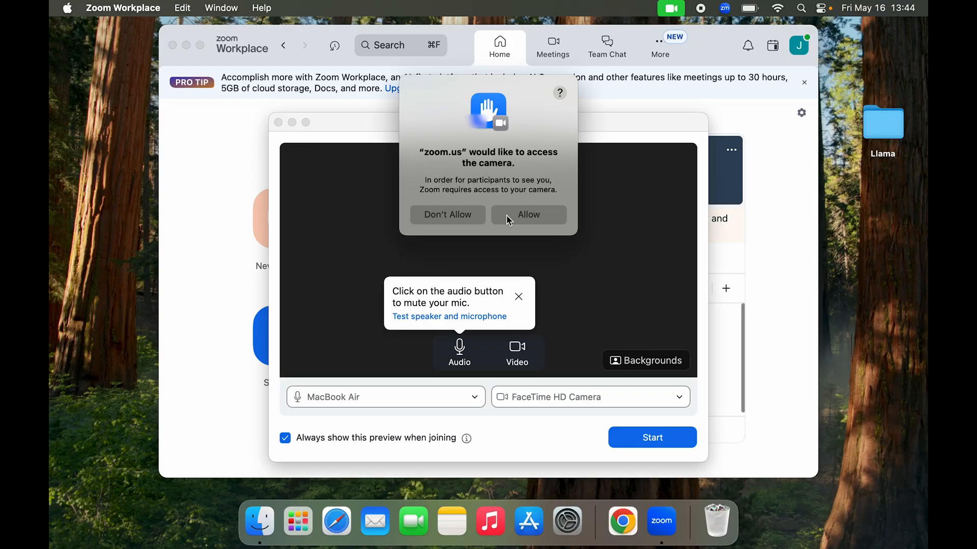
pyautogui.click(528, 214)
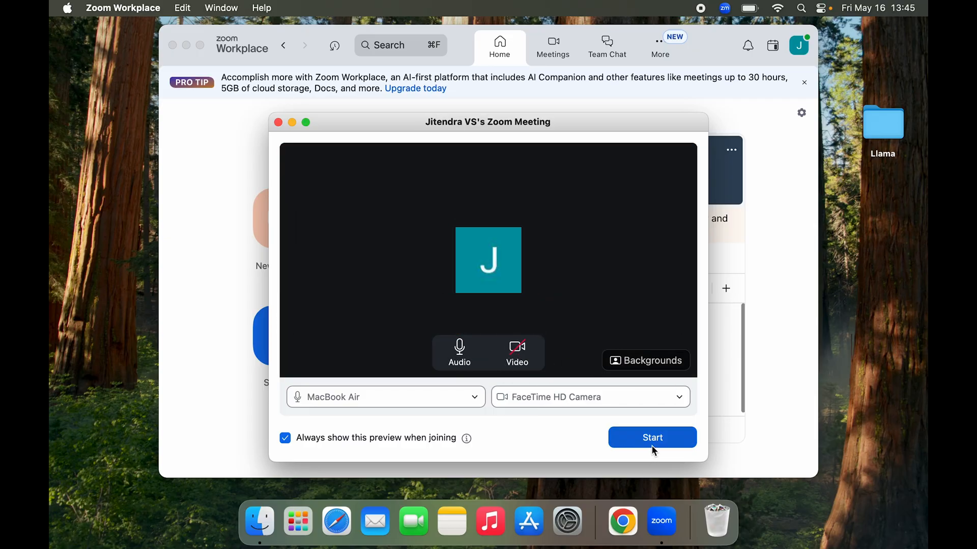
pyautogui.click(651, 438)
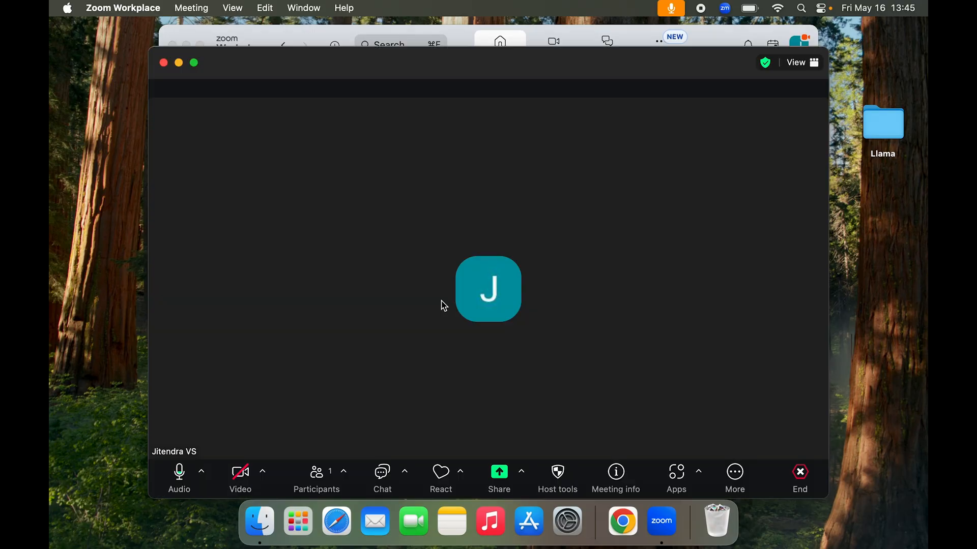
# Try sharing the entire Desktop 1 screen from the meeting toolbar
pyautogui.click(499, 479)
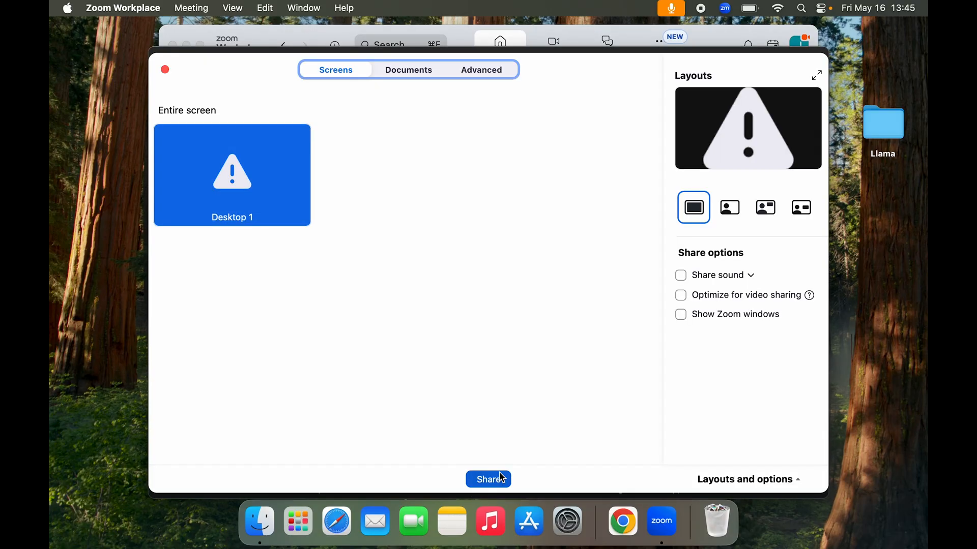
pyautogui.moveTo(350, 175)
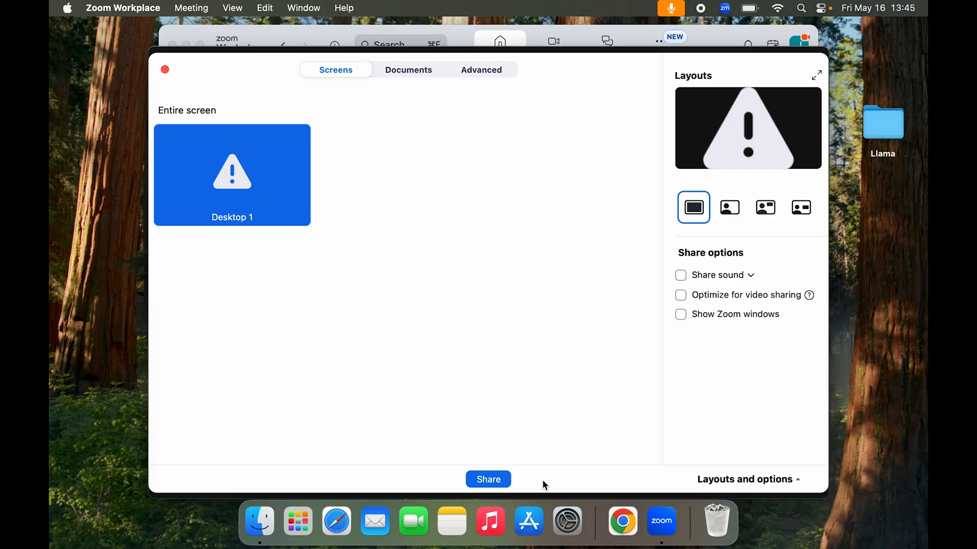
pyautogui.click(488, 479)
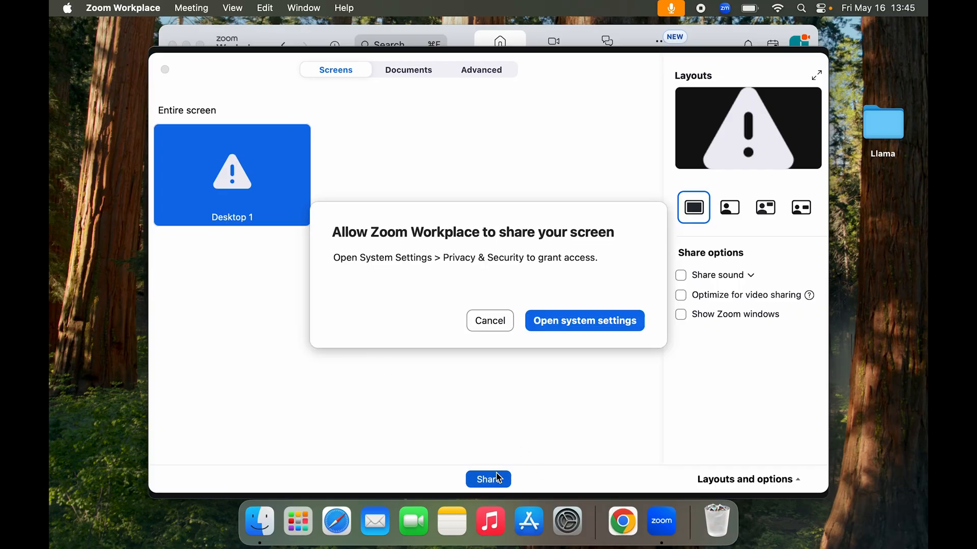
pyautogui.moveTo(531, 280)
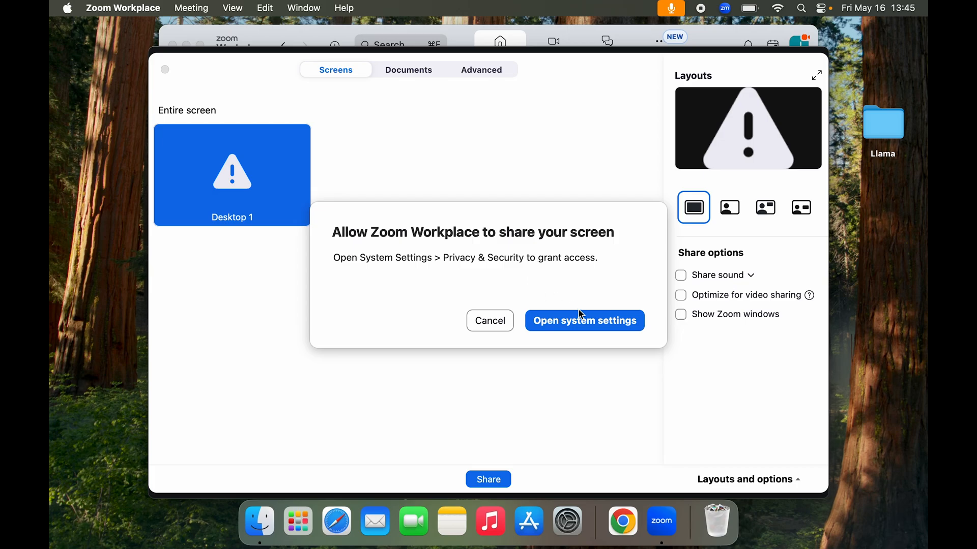
# Enable zoom under Screen & System Audio Recording, authorizing with the administrator password
pyautogui.click(583, 320)
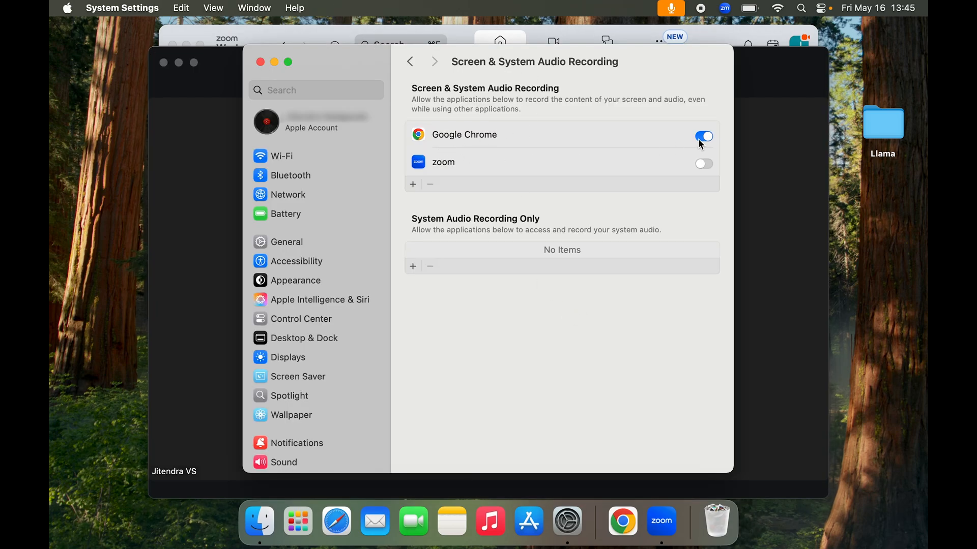
pyautogui.moveTo(716, 154)
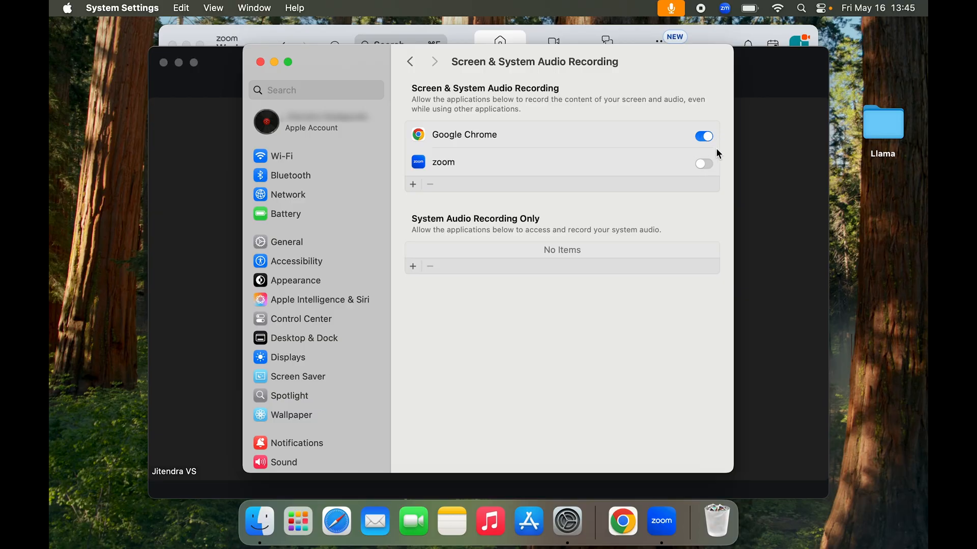
pyautogui.click(702, 164)
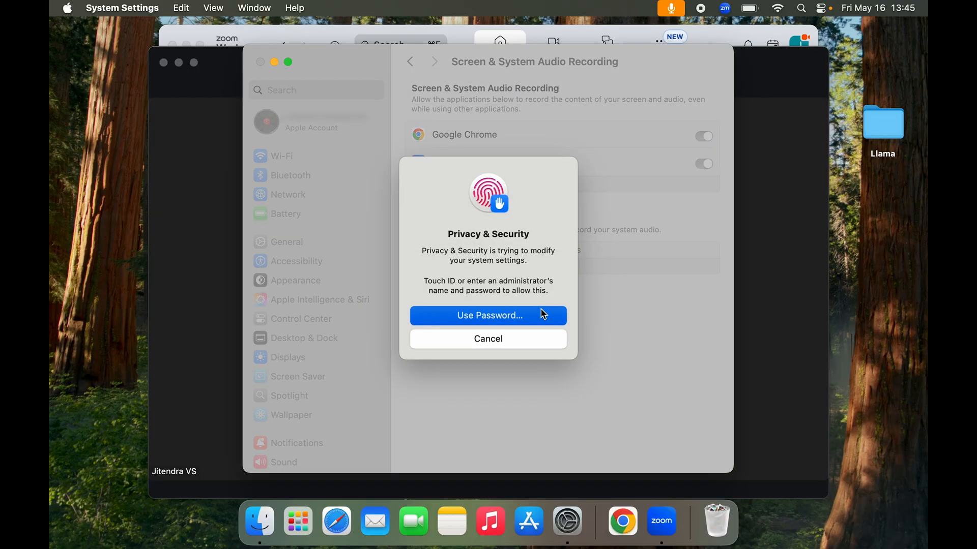
pyautogui.click(488, 316)
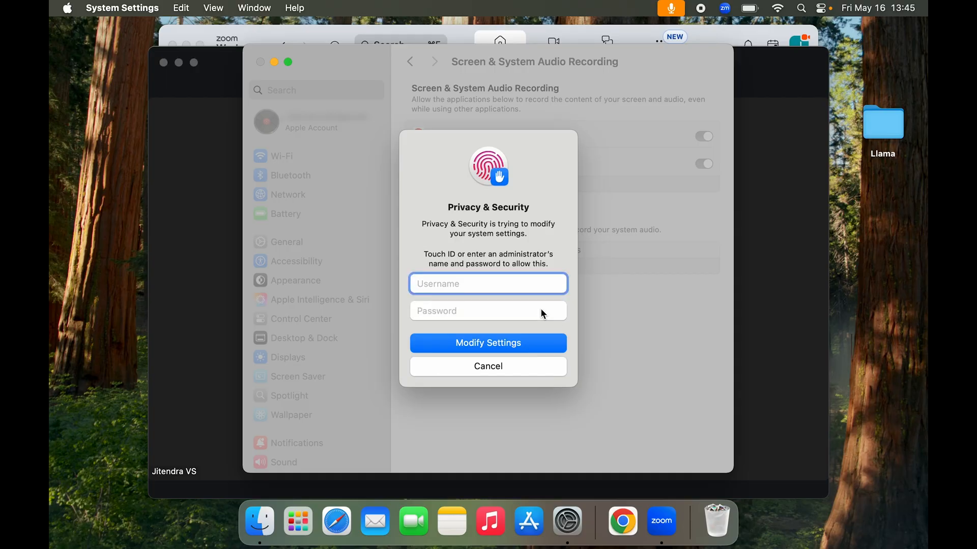
pyautogui.write('••••')
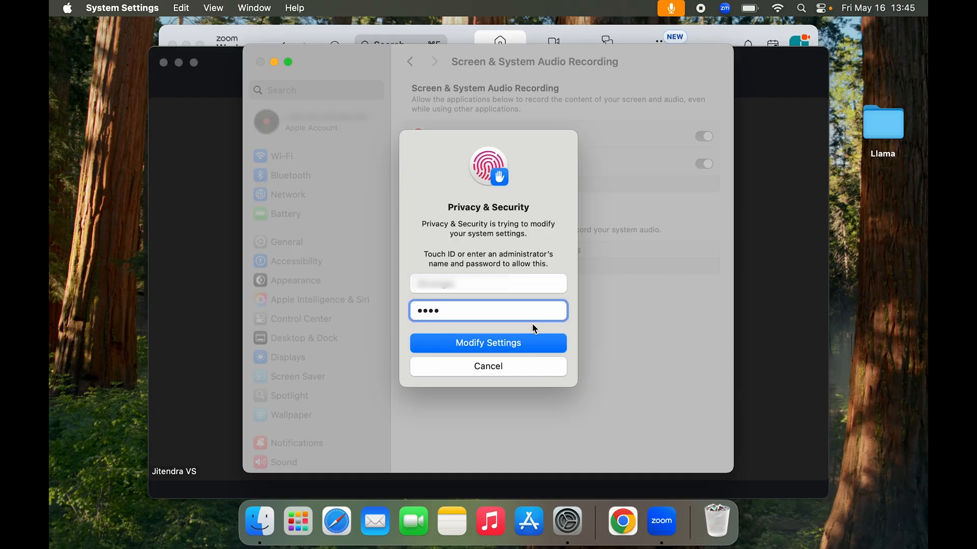
pyautogui.click(487, 343)
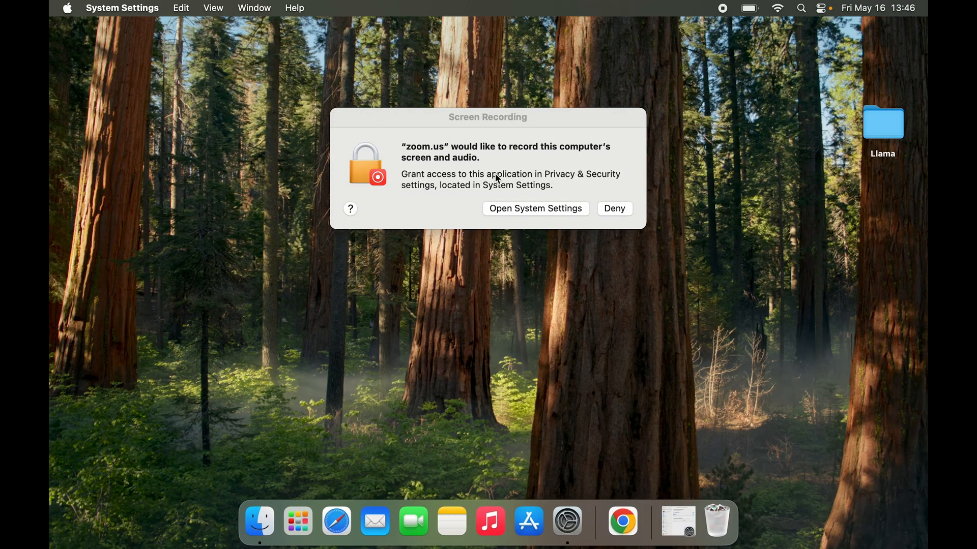
pyautogui.moveTo(569, 152)
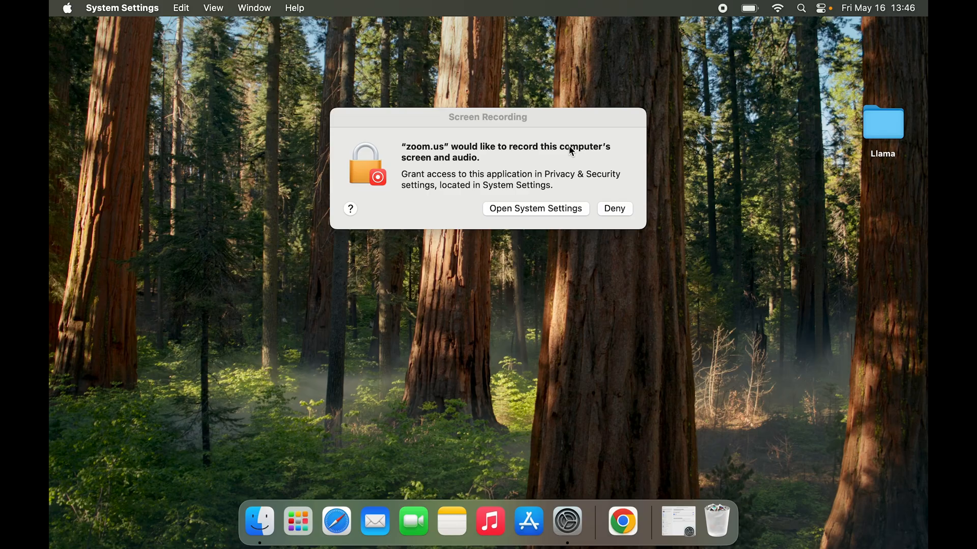
pyautogui.moveTo(603, 230)
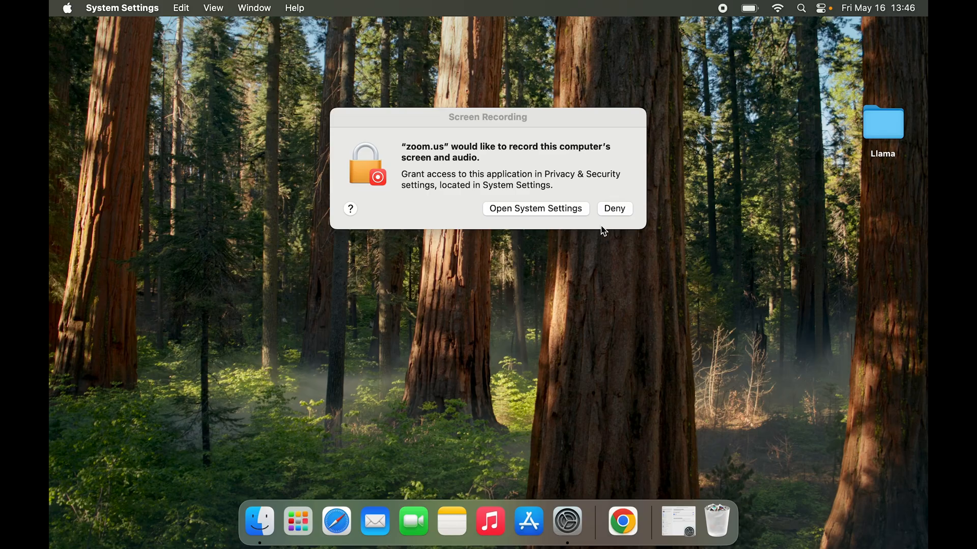
pyautogui.moveTo(663, 230)
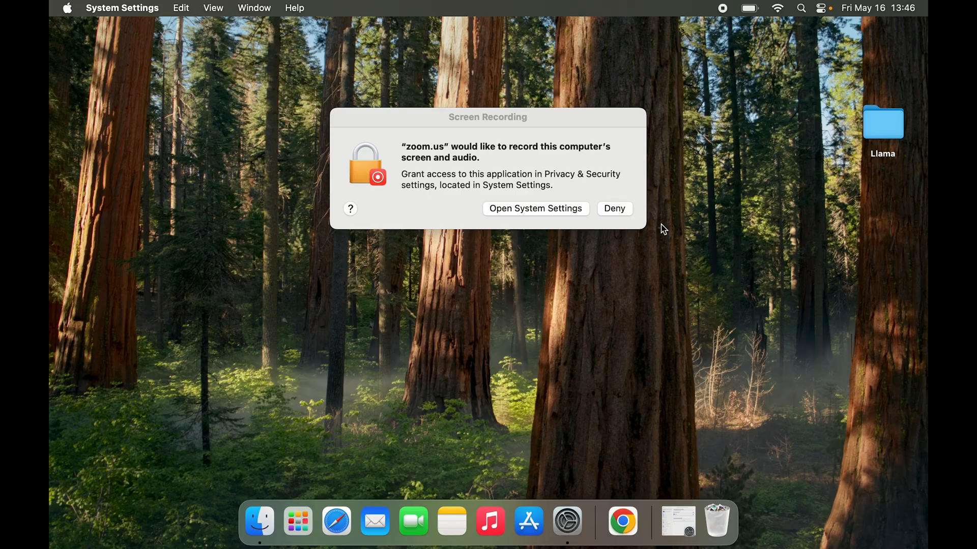
# Return to the Screen & System Audio Recording permissions page
pyautogui.click(534, 208)
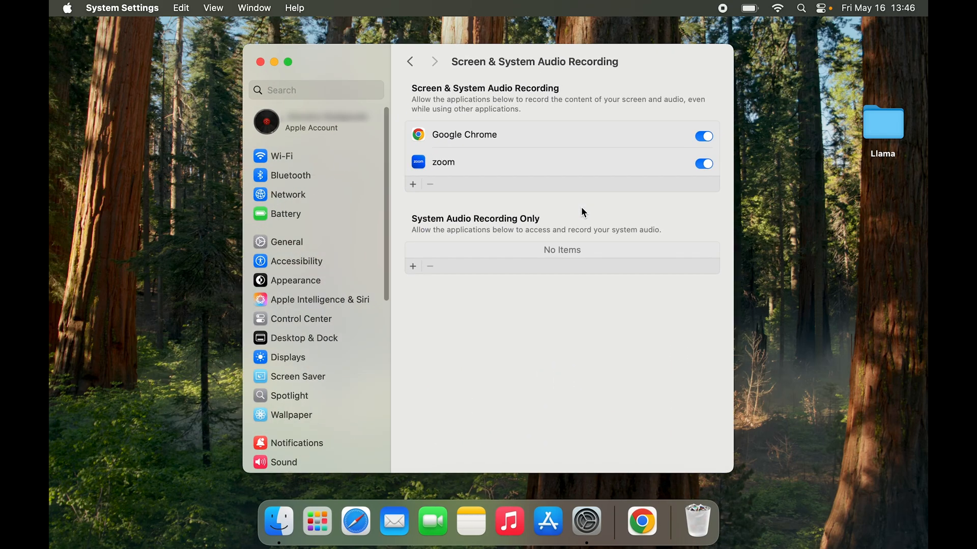
pyautogui.moveTo(701, 183)
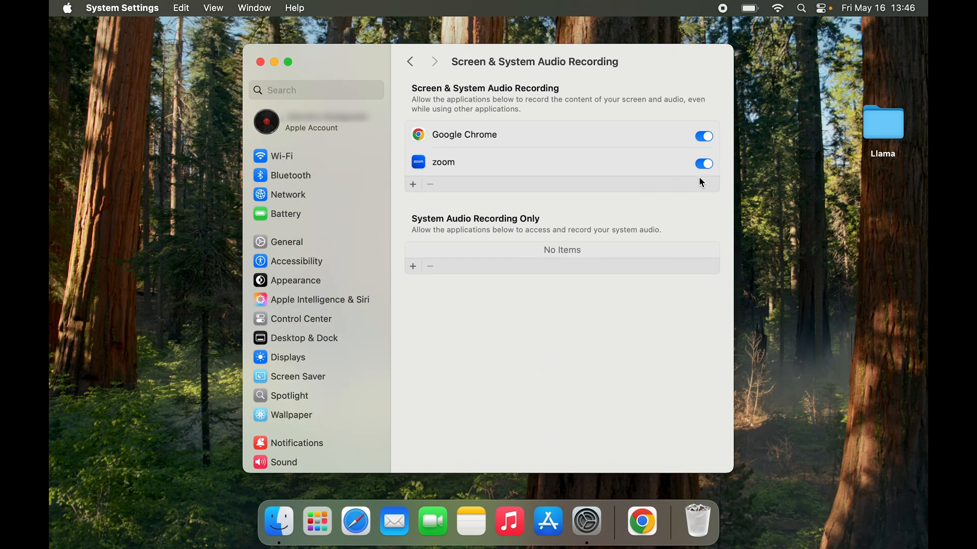
pyautogui.moveTo(515, 280)
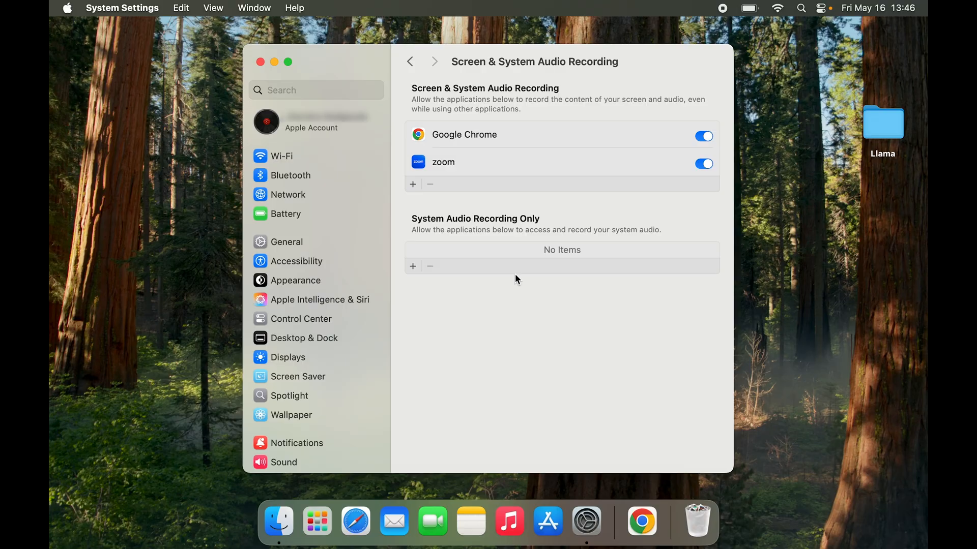
# Start a new meeting and share the entire Desktop 1 screen
pyautogui.click(260, 61)
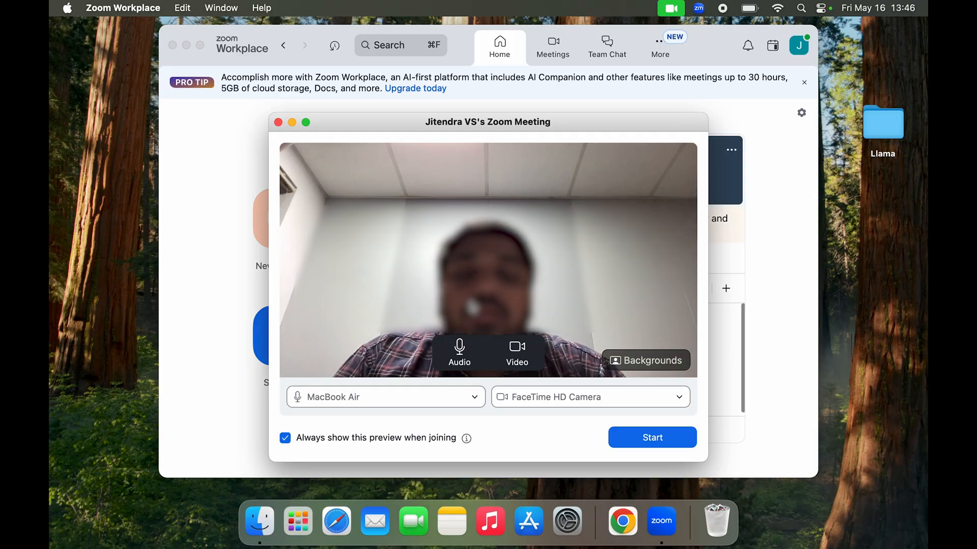
pyautogui.click(651, 438)
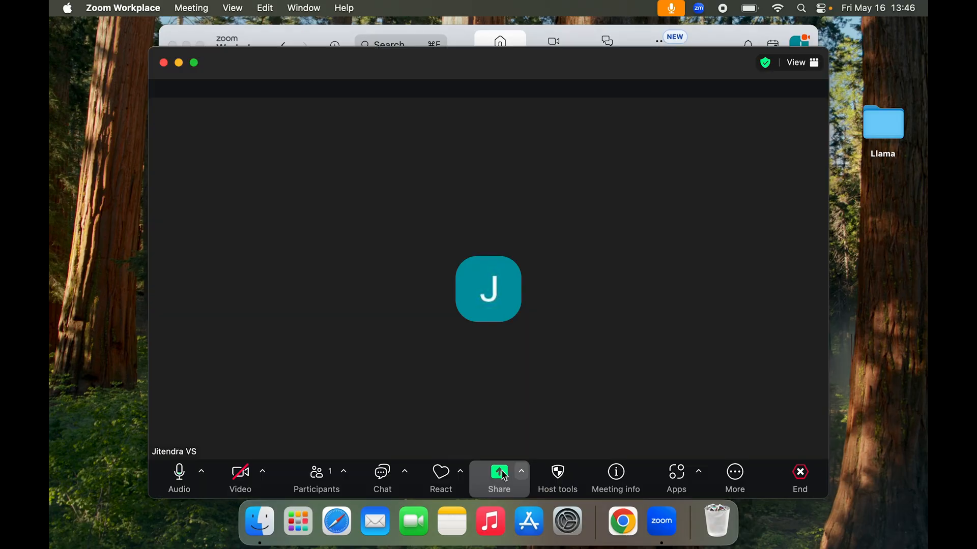
pyautogui.click(499, 477)
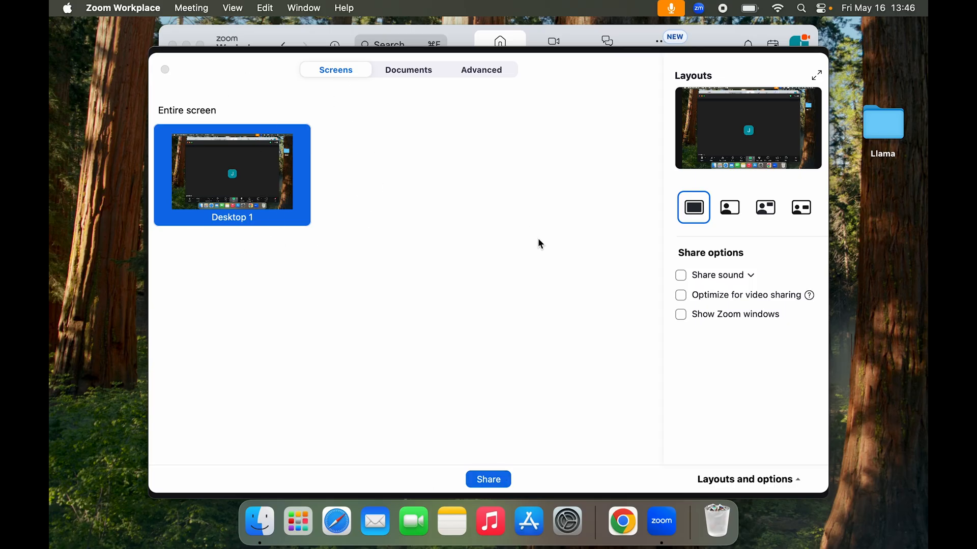
pyautogui.moveTo(704, 280)
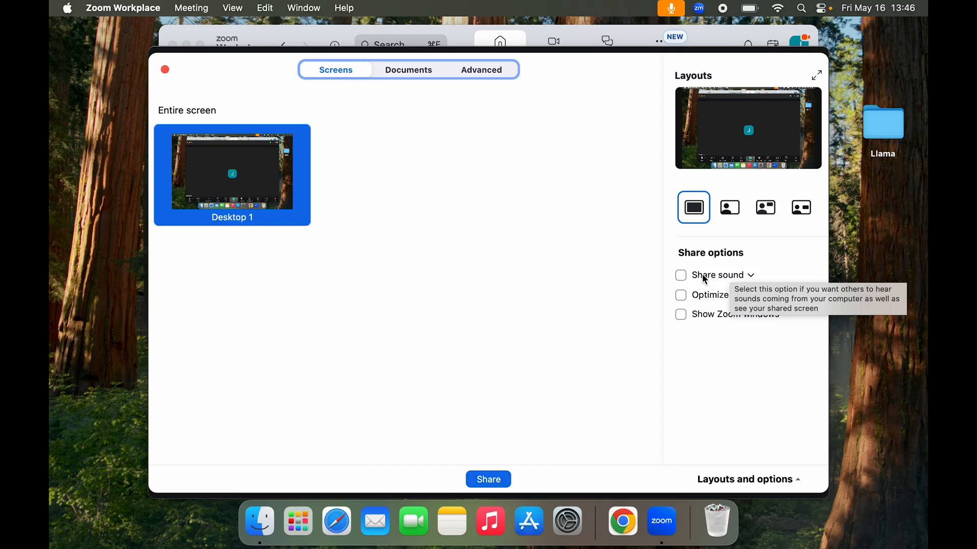
pyautogui.moveTo(730, 341)
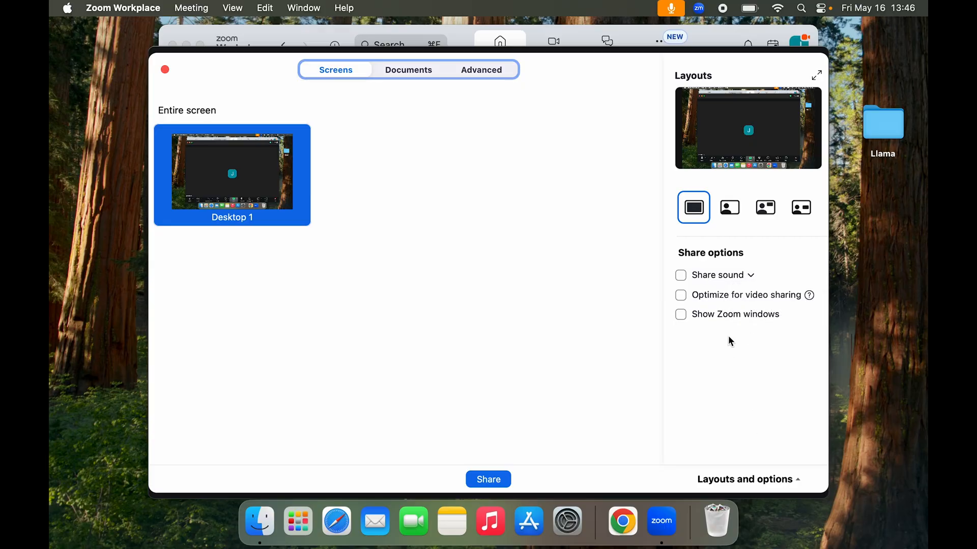
pyautogui.moveTo(494, 471)
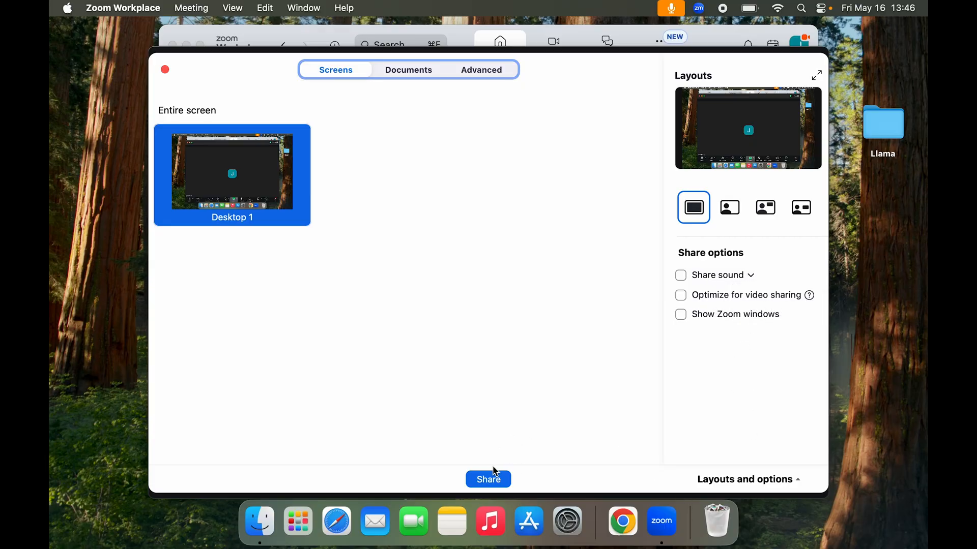
pyautogui.click(488, 479)
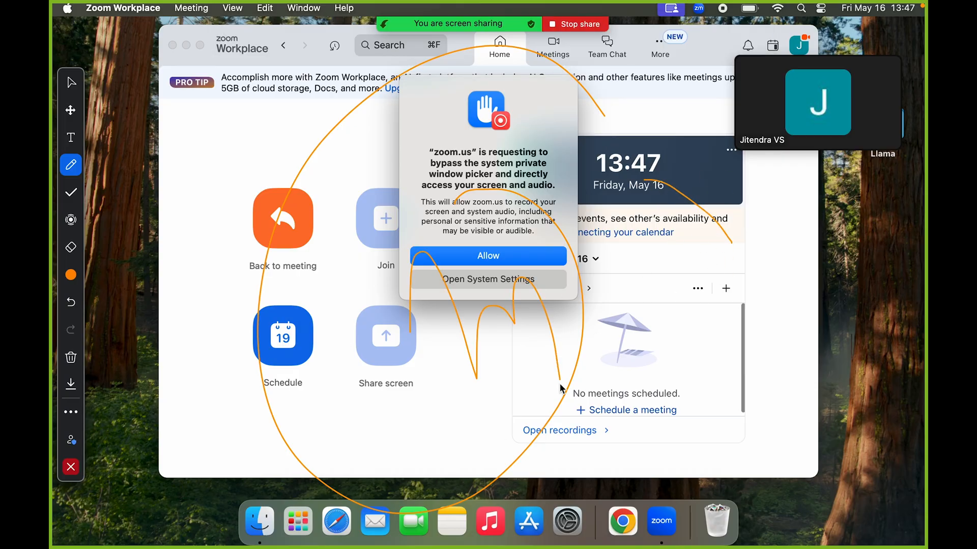
pyautogui.moveTo(659, 5)
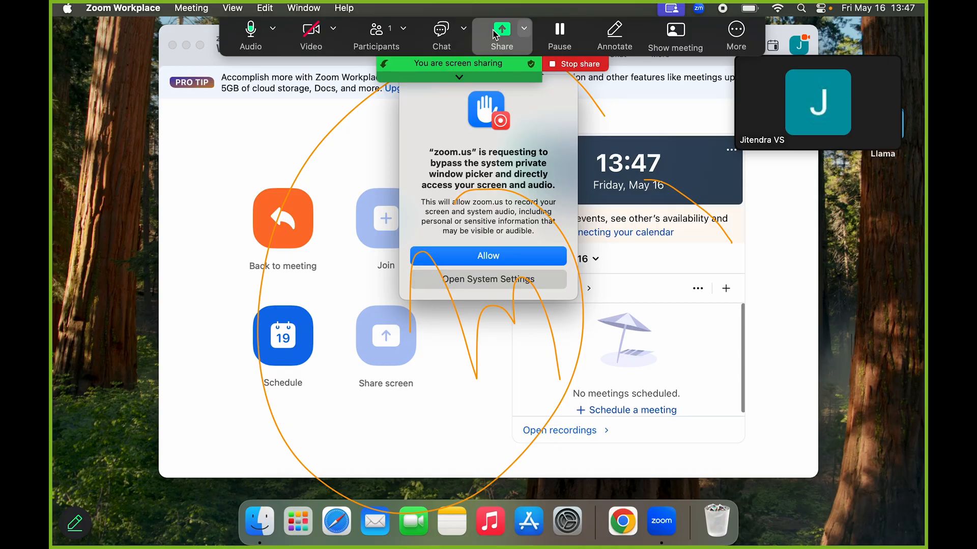
# Bring up the sharing controls and stop sharing the screen
pyautogui.click(488, 256)
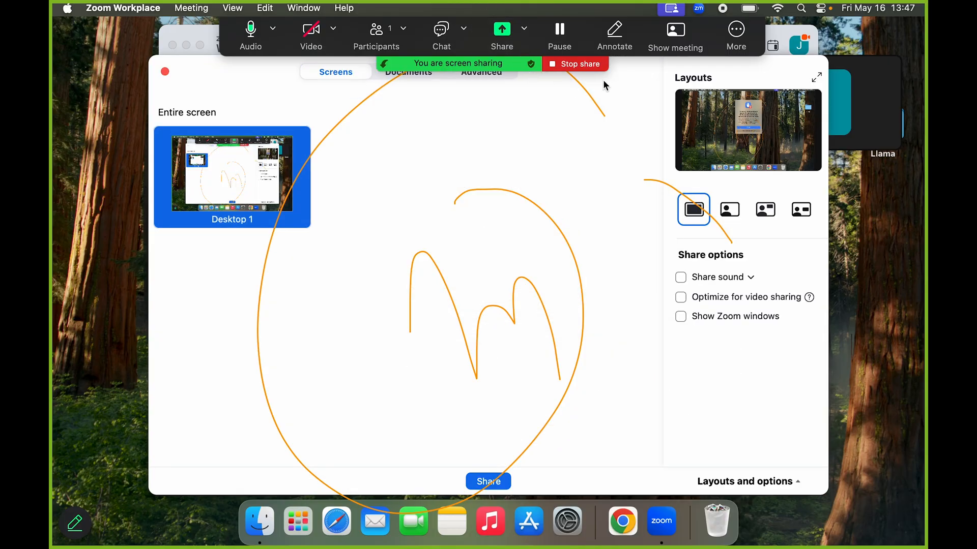
pyautogui.click(574, 63)
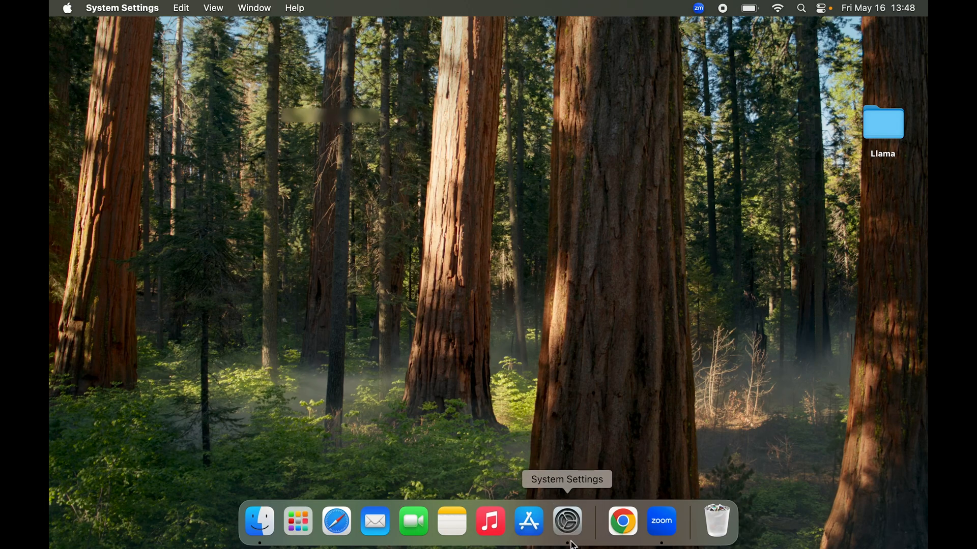
pyautogui.click(566, 522)
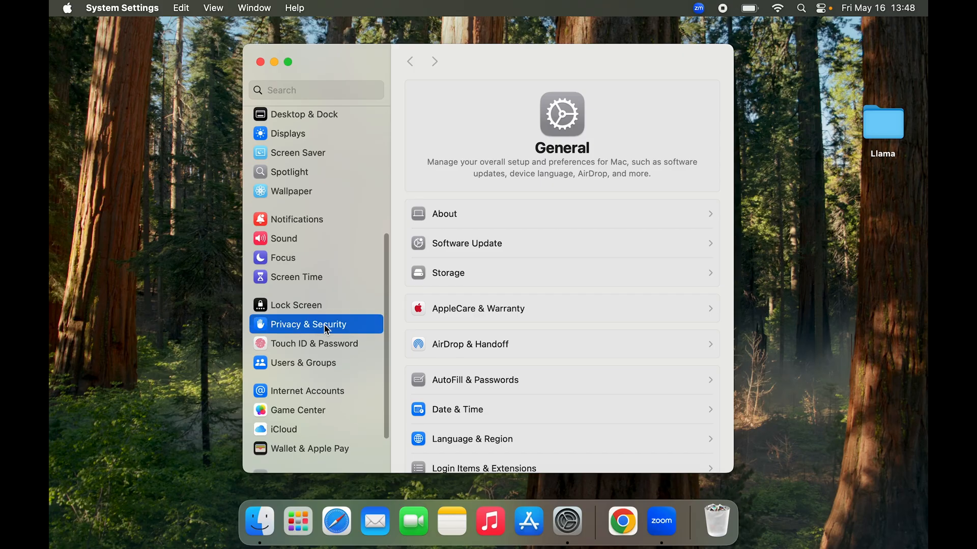
pyautogui.click(308, 324)
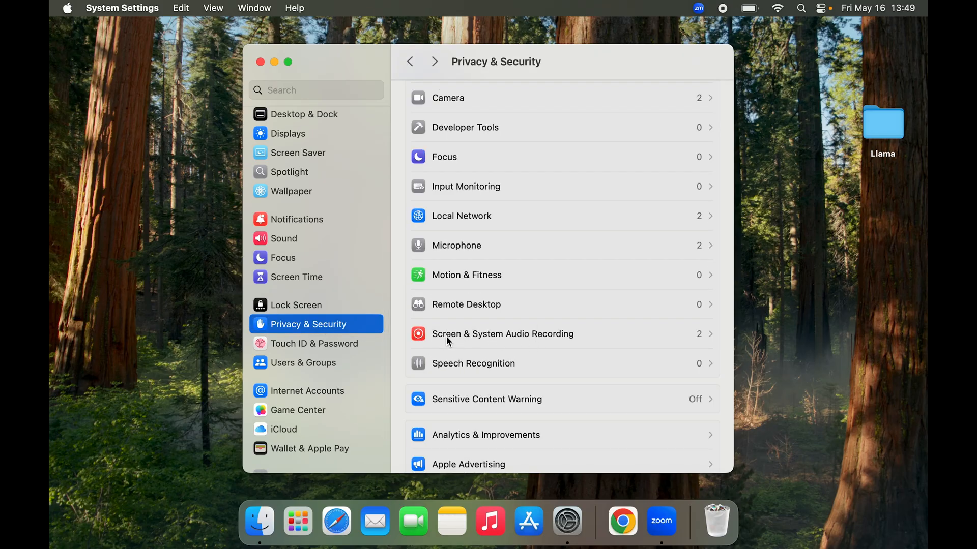
pyautogui.moveTo(604, 322)
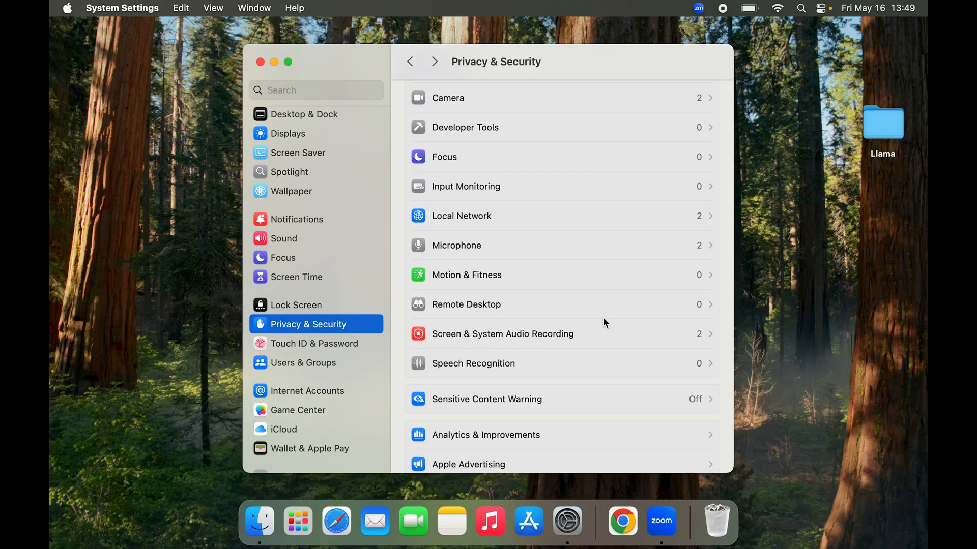
pyautogui.click(502, 334)
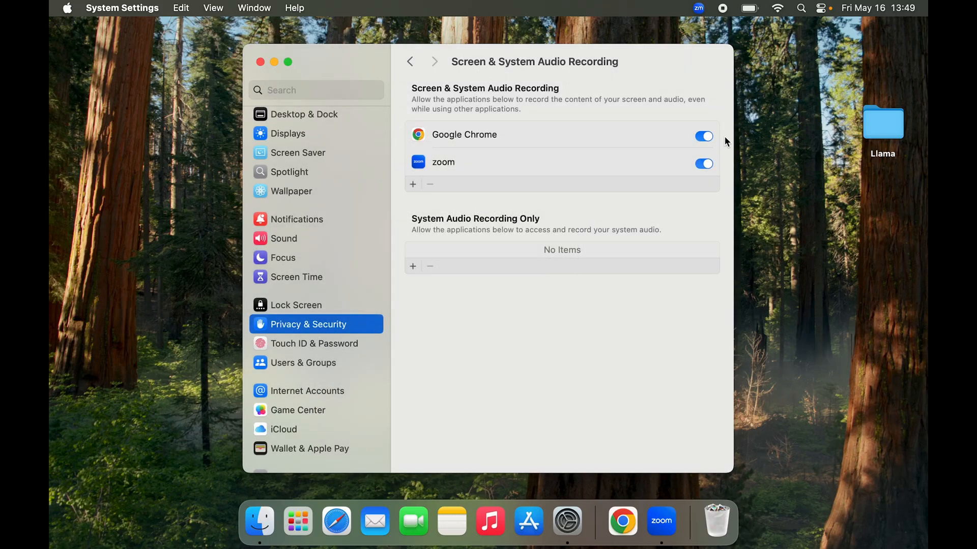
pyautogui.moveTo(306, 110)
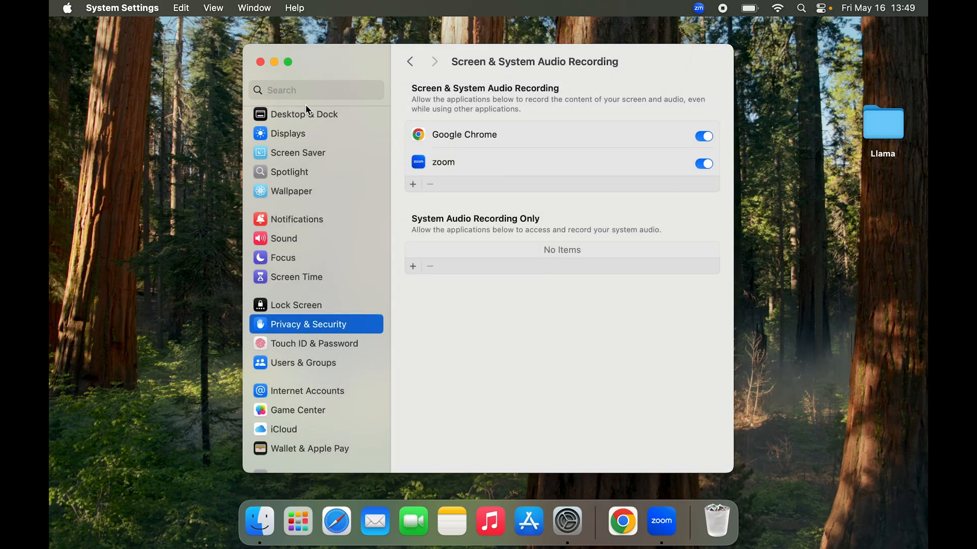
pyautogui.click(260, 61)
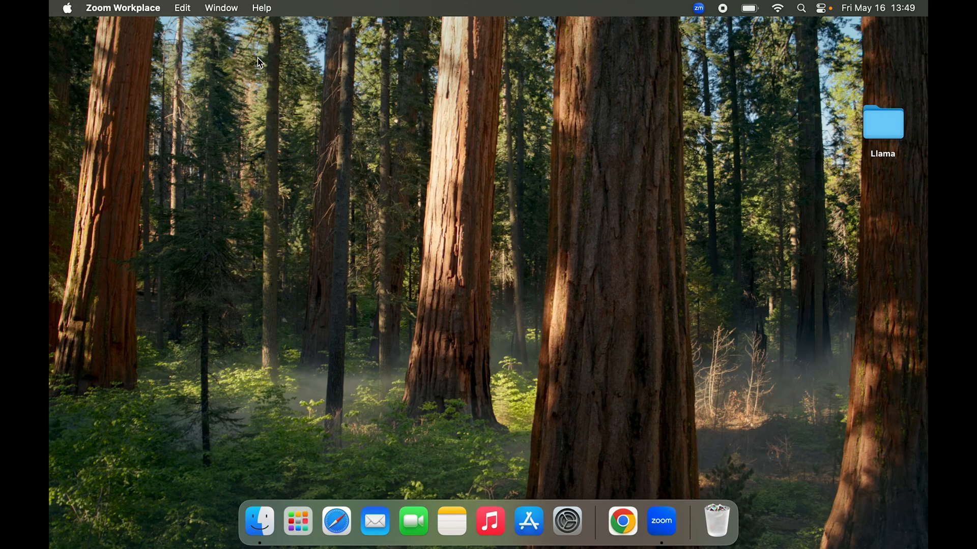